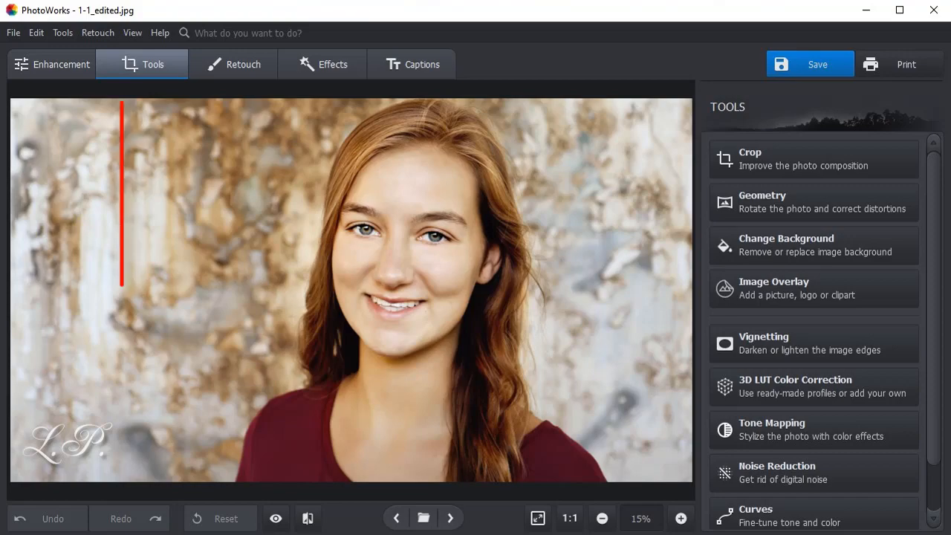
Step: Close the edited portrait so PhotoWorks returns to its empty start screen
{"action": "left_click", "coordinate": [244, 64]}
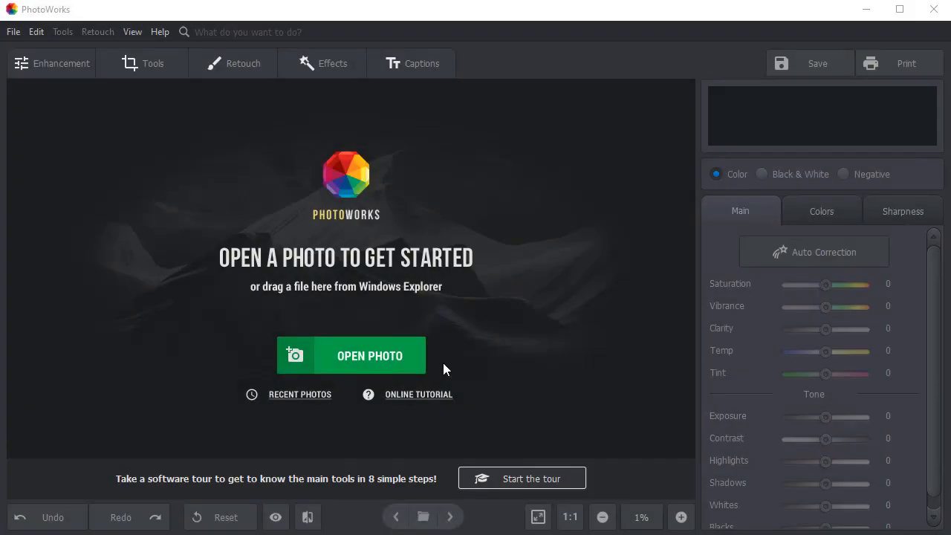
Step: Load portrait photo 1.jpg from the Pictures folder for fresh editing
{"action": "left_click", "coordinate": [351, 356]}
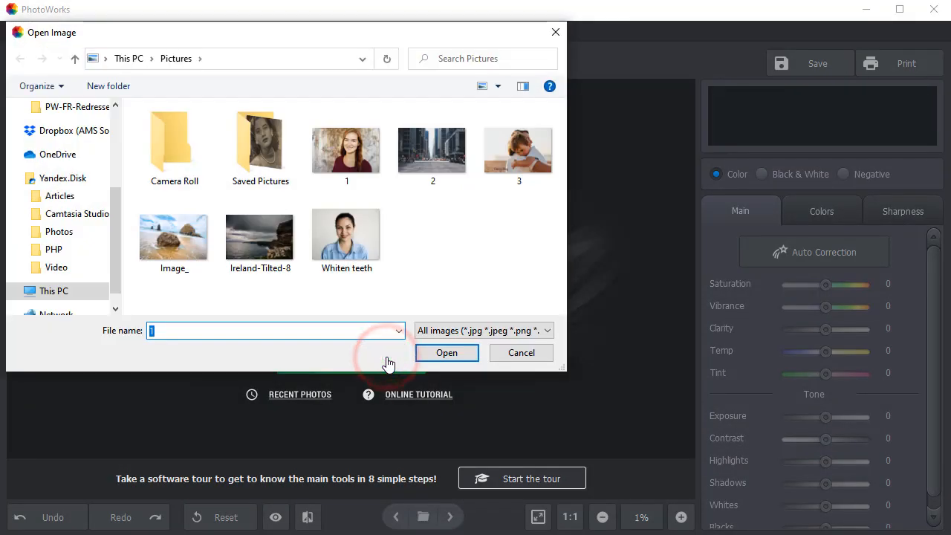
{"action": "left_click", "coordinate": [445, 352]}
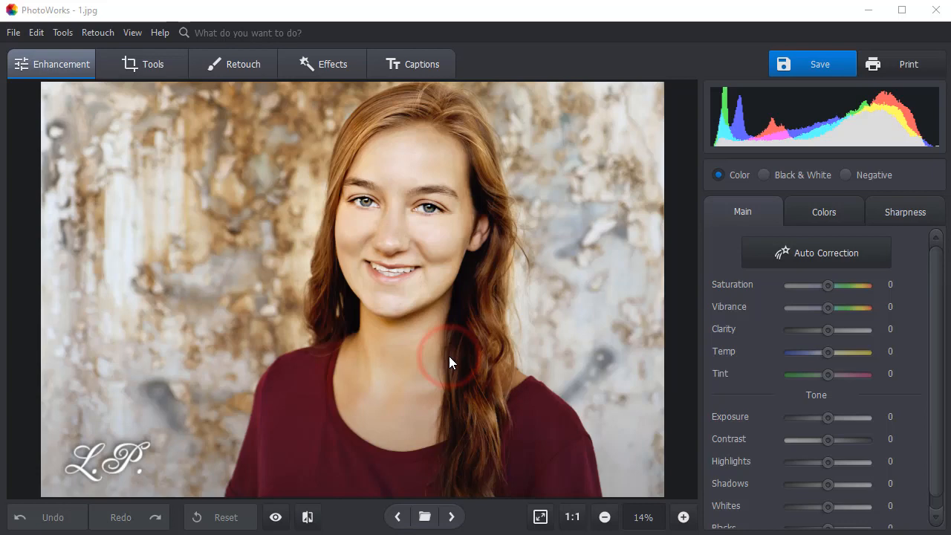
{"action": "mouse_move", "coordinate": [122, 462]}
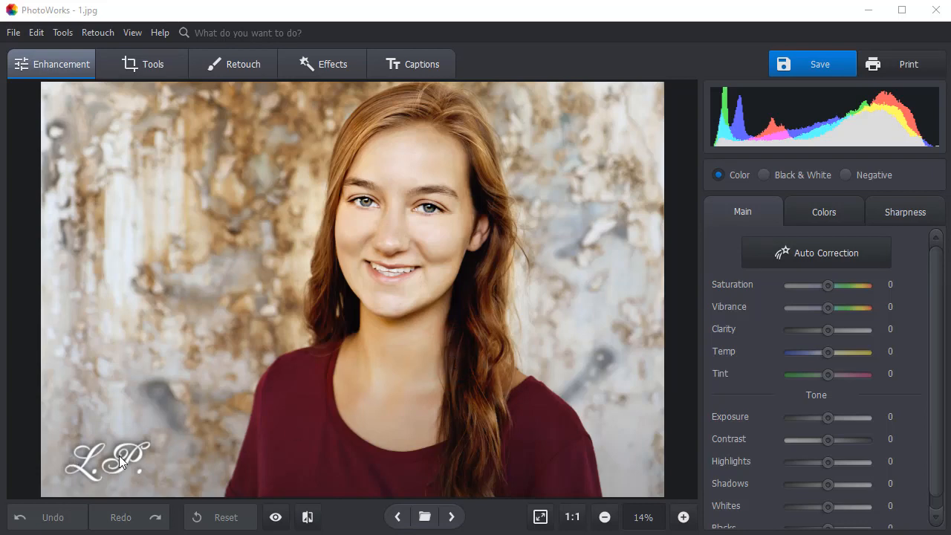
{"action": "mouse_move", "coordinate": [152, 462]}
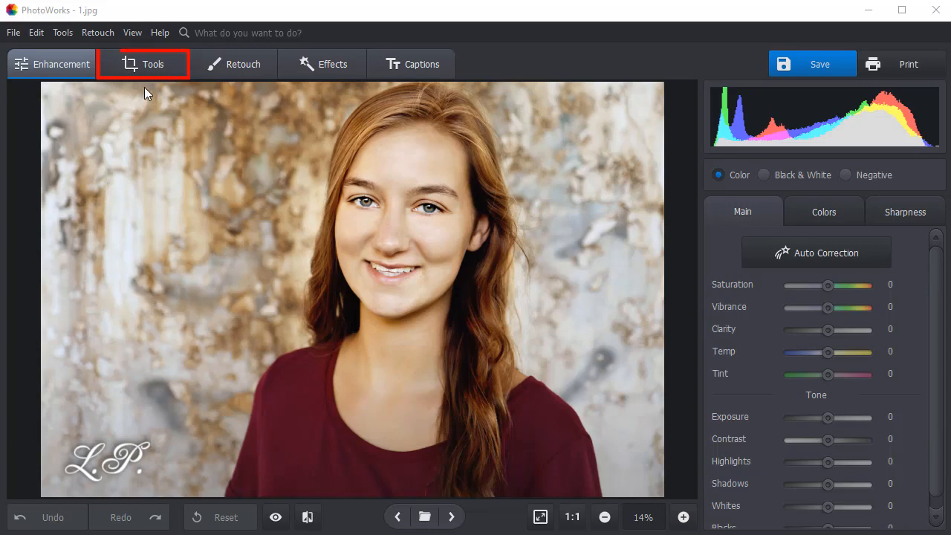
Step: Crop the portrait with locked proportions so the lower-left L.P. watermark is trimmed off
{"action": "left_click", "coordinate": [143, 64]}
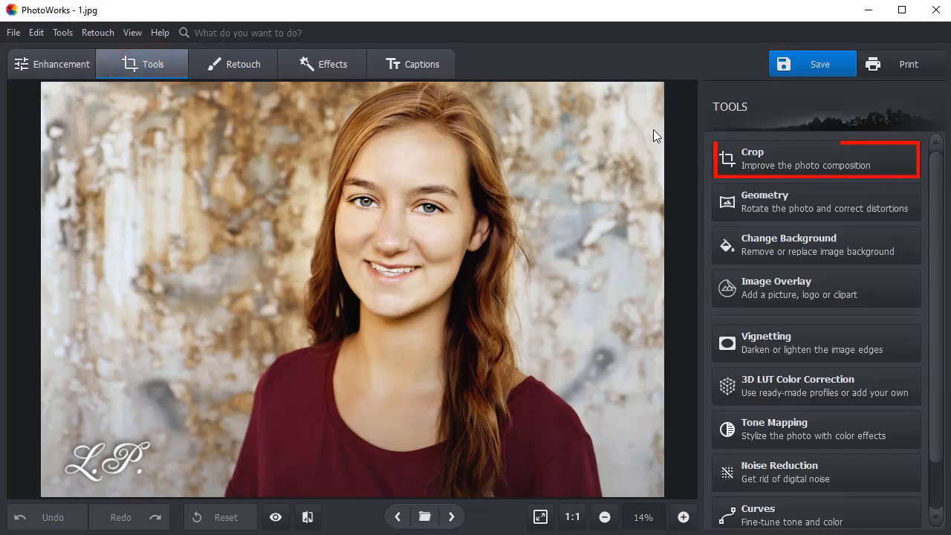
{"action": "left_click", "coordinate": [814, 158]}
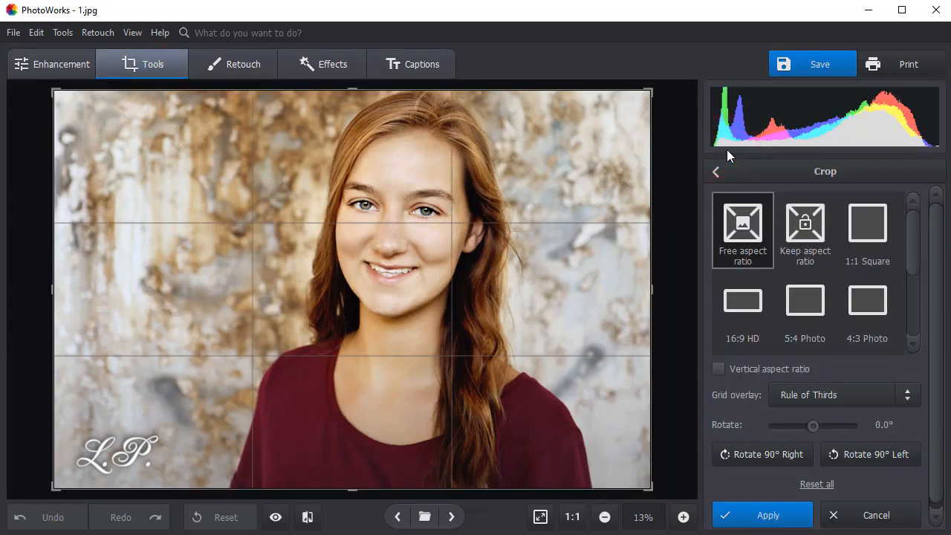
{"action": "scroll", "scroll_direction": "down", "scroll_amount": 3}
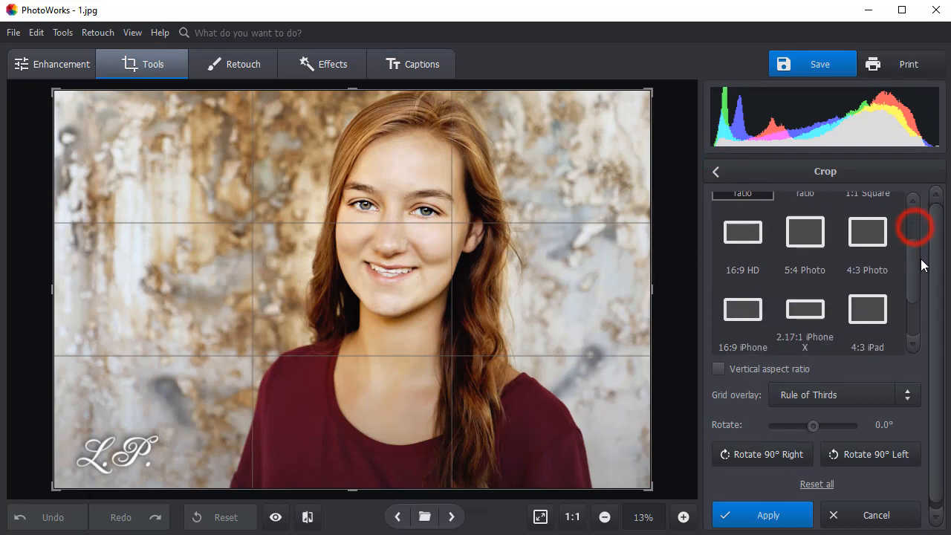
{"action": "scroll", "scroll_direction": "up", "scroll_amount": 3}
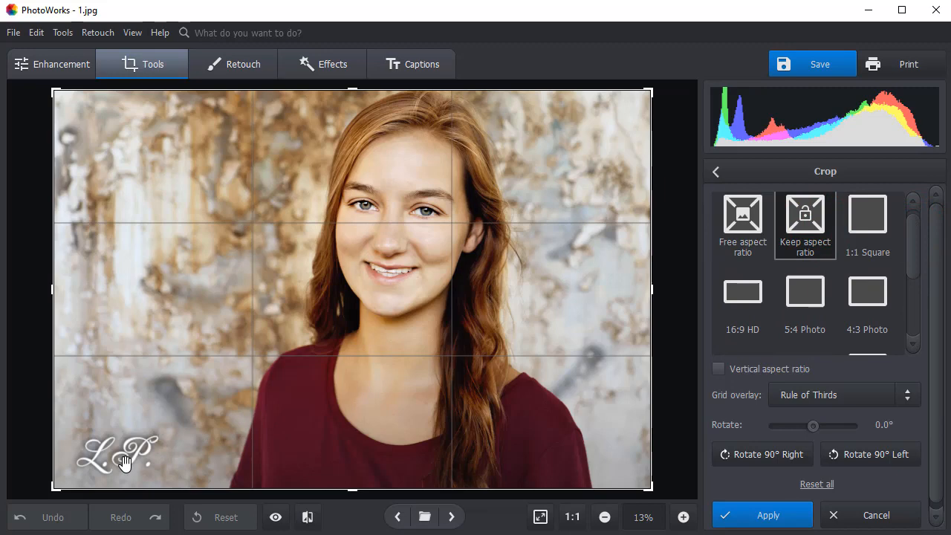
{"action": "left_click_drag", "start_coordinate": [54, 490], "coordinate": [122, 442]}
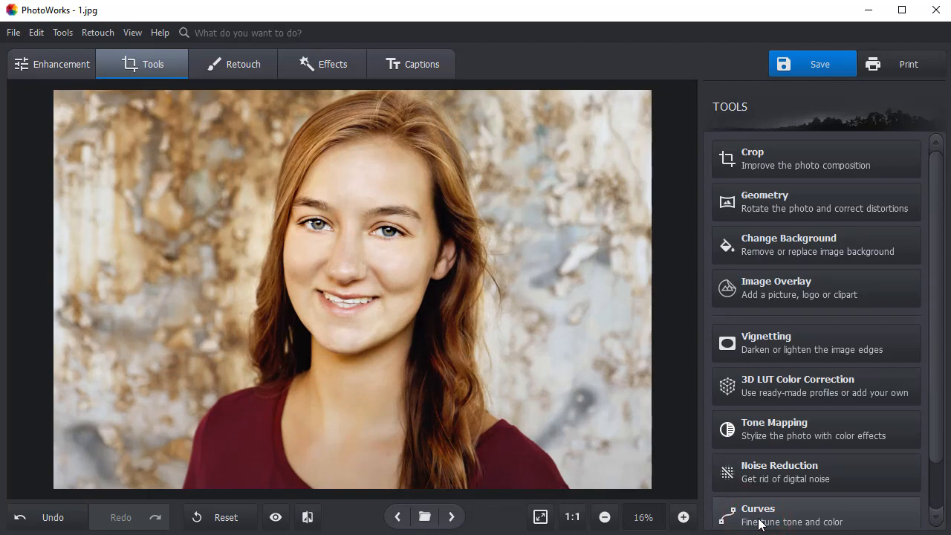
{"action": "left_click", "coordinate": [452, 517]}
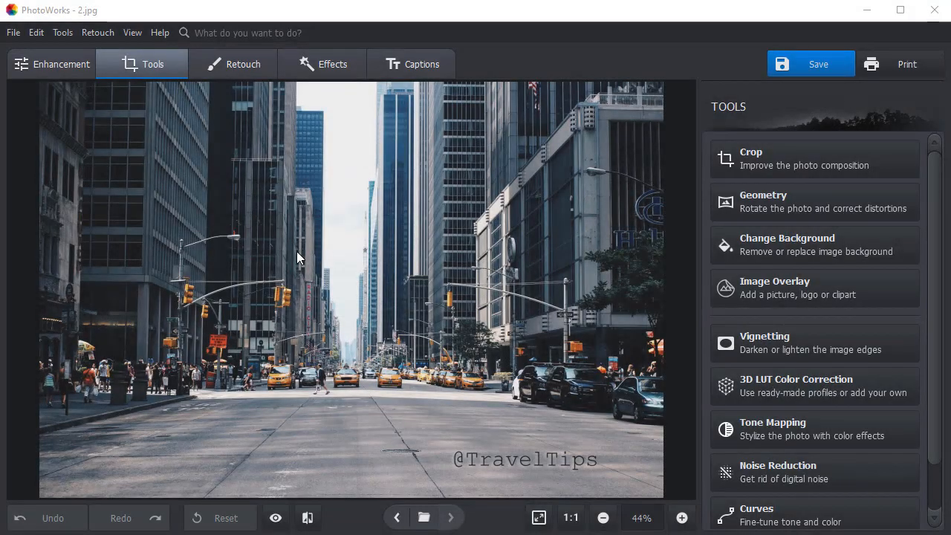
{"action": "mouse_move", "coordinate": [440, 436]}
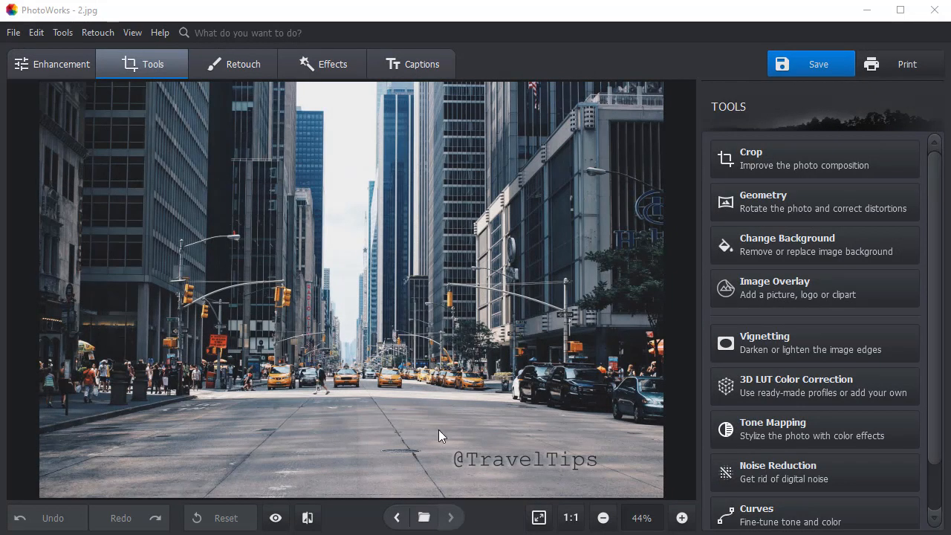
{"action": "mouse_move", "coordinate": [576, 466]}
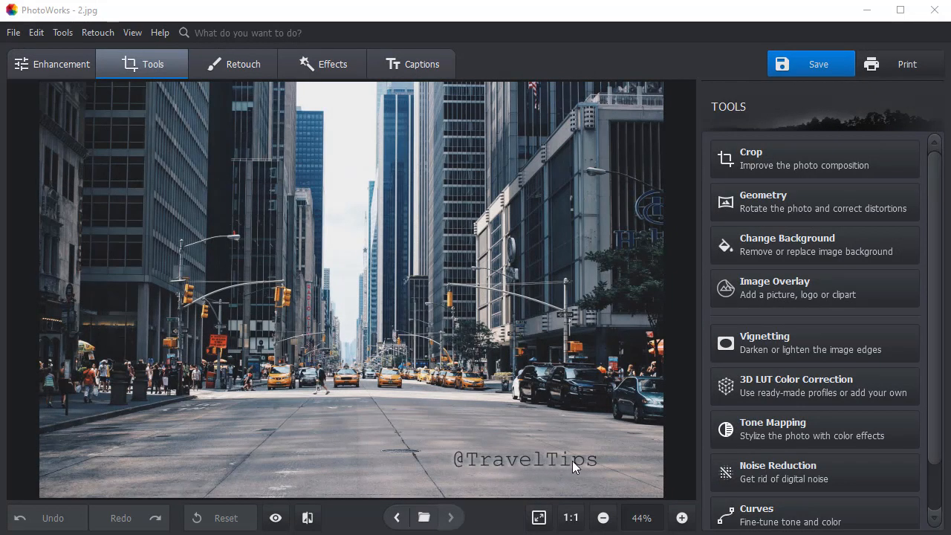
{"action": "mouse_move", "coordinate": [511, 467]}
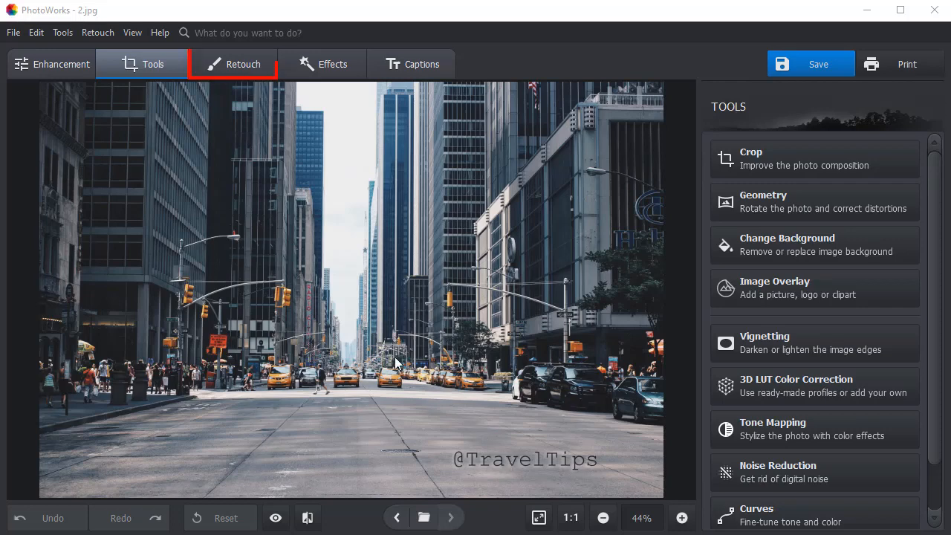
{"action": "left_click", "coordinate": [242, 63]}
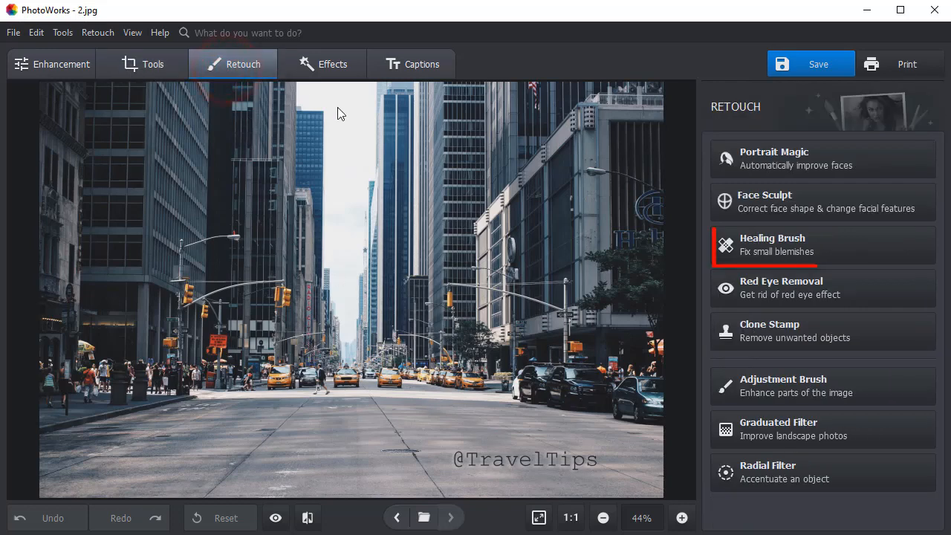
{"action": "left_click", "coordinate": [773, 245]}
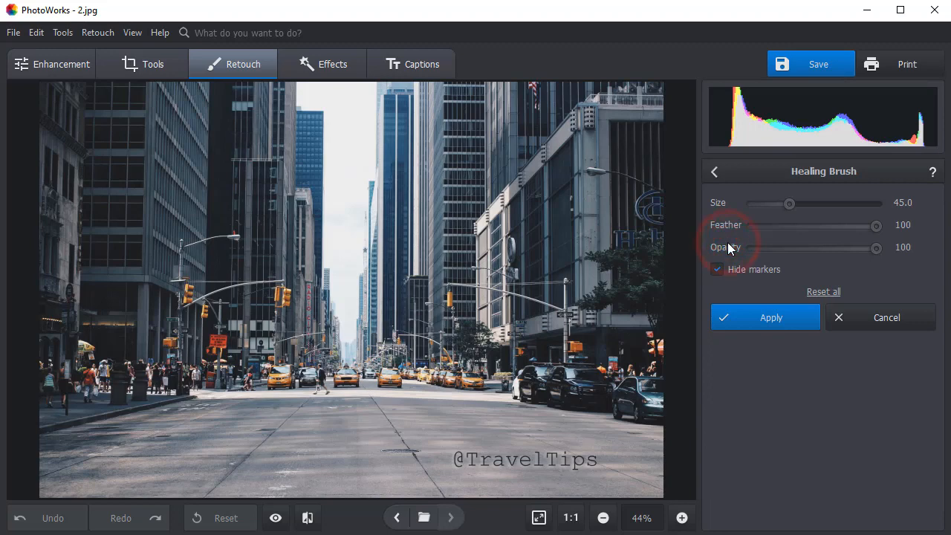
{"action": "left_click_drag", "start_coordinate": [789, 204], "coordinate": [787, 203]}
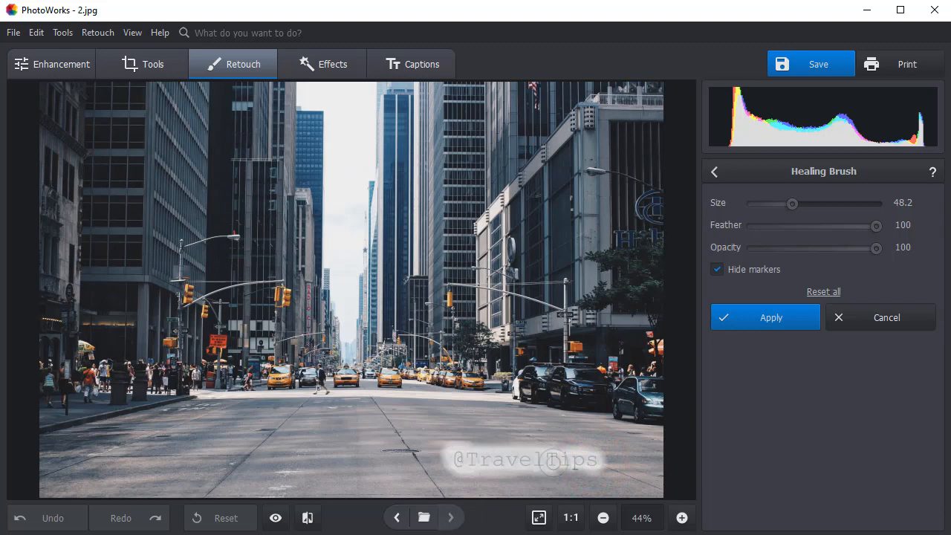
{"action": "left_click", "coordinate": [765, 317]}
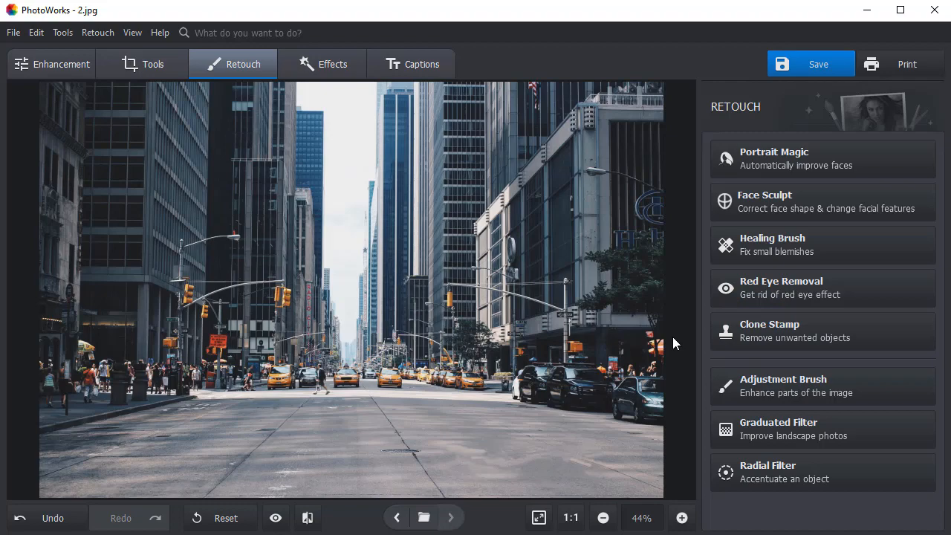
{"action": "left_click", "coordinate": [311, 516]}
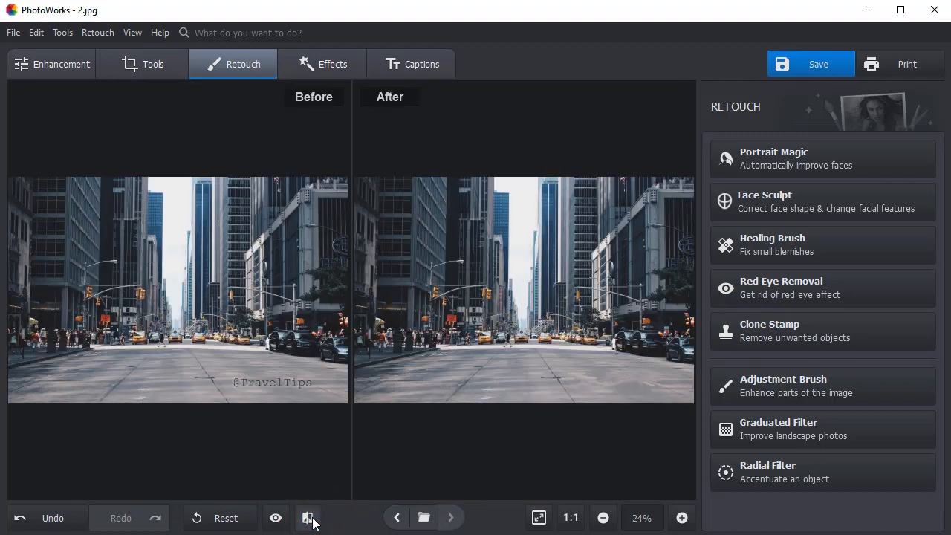
{"action": "left_click", "coordinate": [450, 517]}
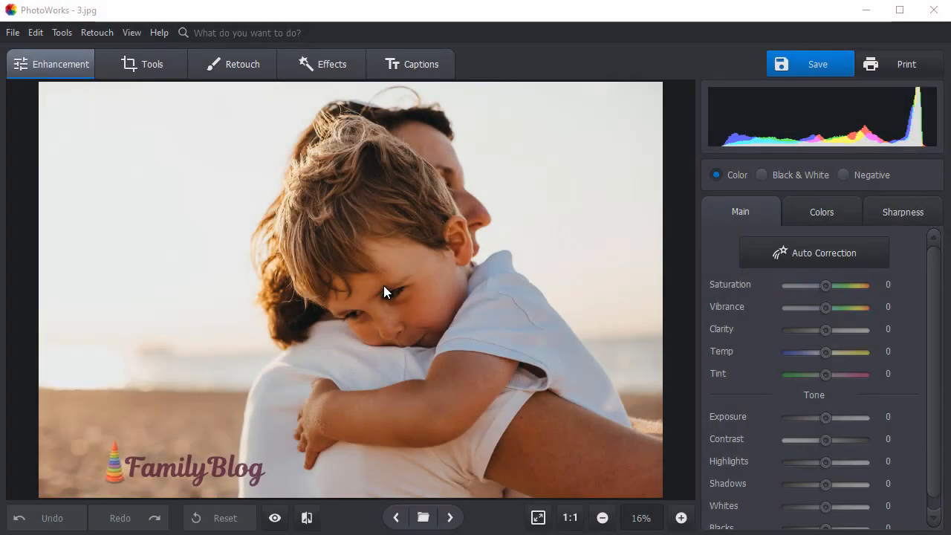
{"action": "mouse_move", "coordinate": [207, 468]}
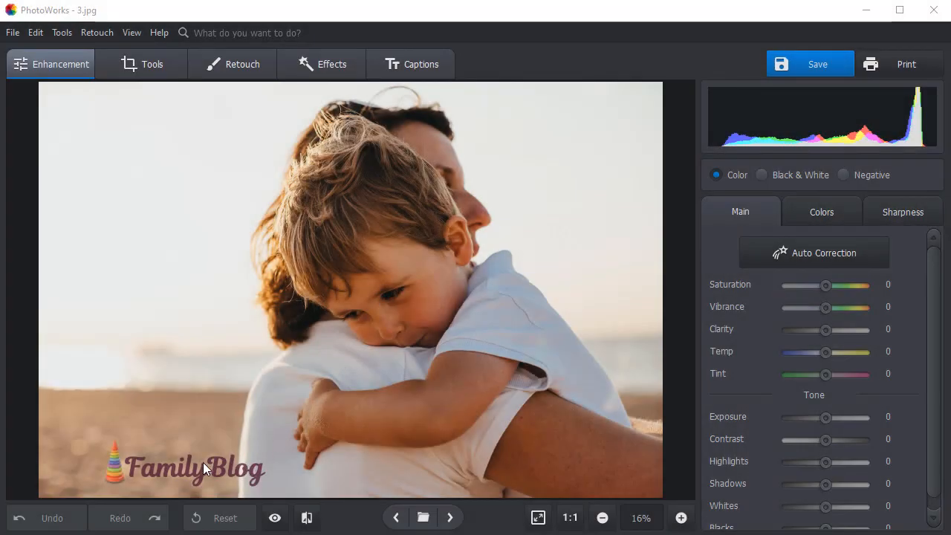
{"action": "mouse_move", "coordinate": [240, 472]}
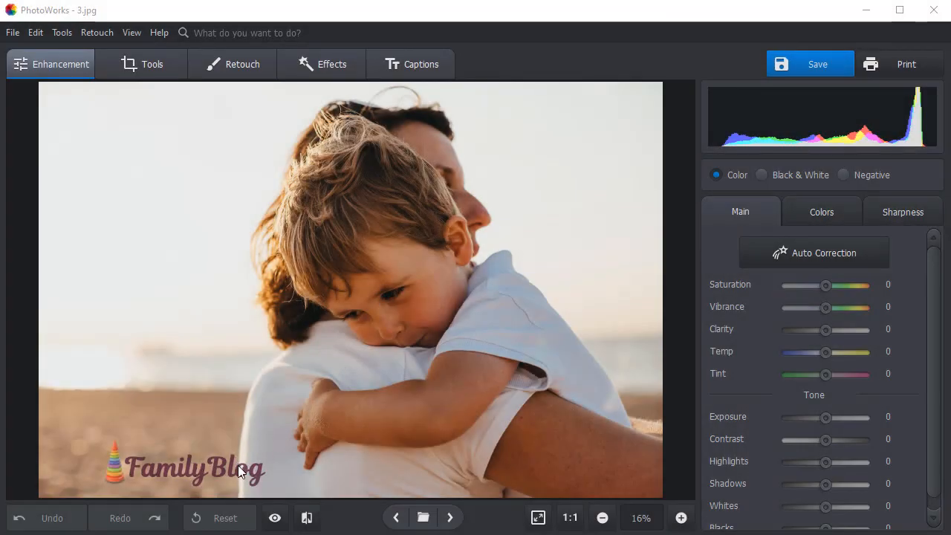
{"action": "mouse_move", "coordinate": [111, 473]}
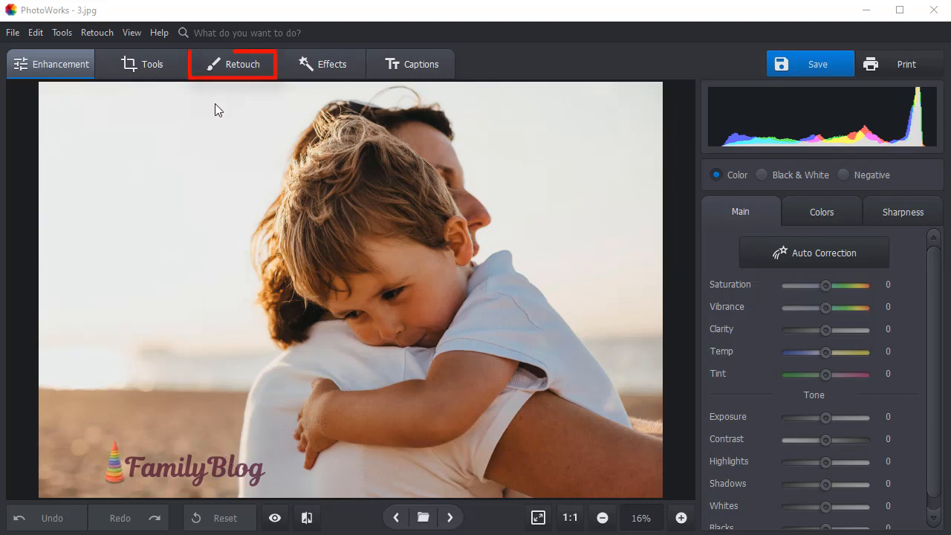
Step: With Clone Stamp size reduced to 74.6, clone background over the FamilyBlog logo icon
{"action": "left_click", "coordinate": [232, 64]}
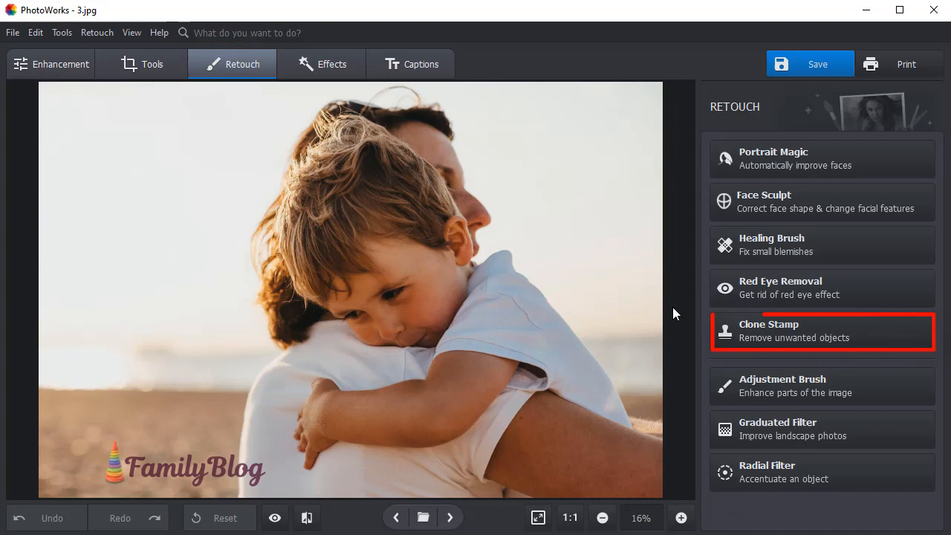
{"action": "left_click", "coordinate": [822, 330]}
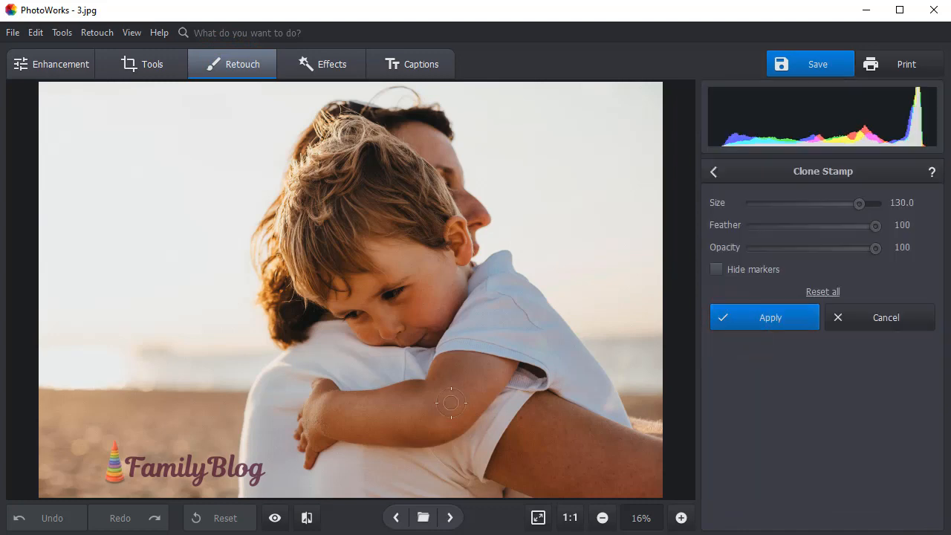
{"action": "mouse_move", "coordinate": [754, 205]}
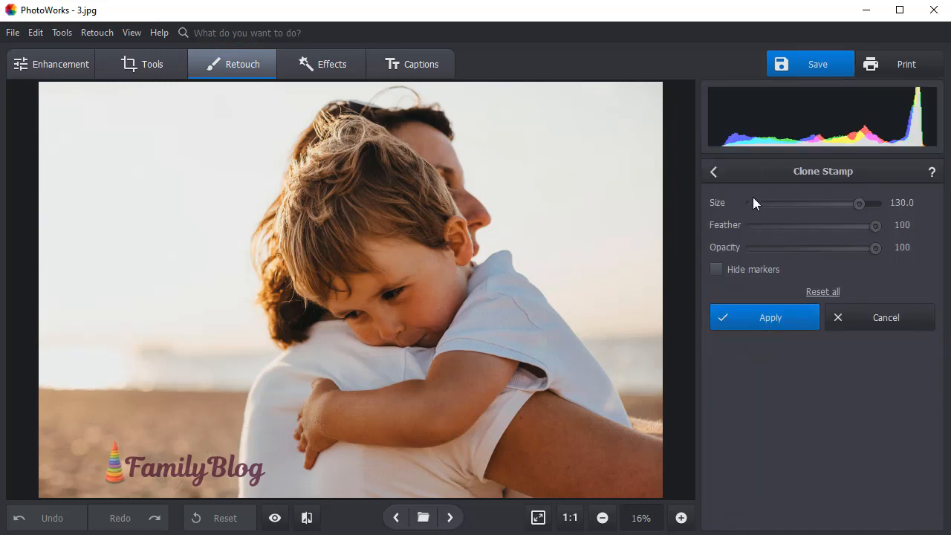
{"action": "left_click_drag", "start_coordinate": [858, 202], "coordinate": [841, 202]}
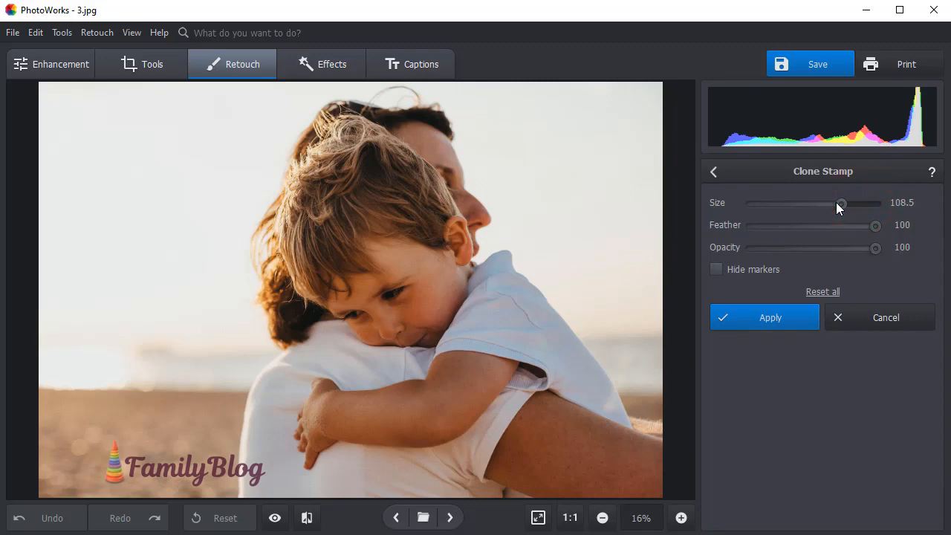
{"action": "left_click_drag", "start_coordinate": [841, 202], "coordinate": [813, 202]}
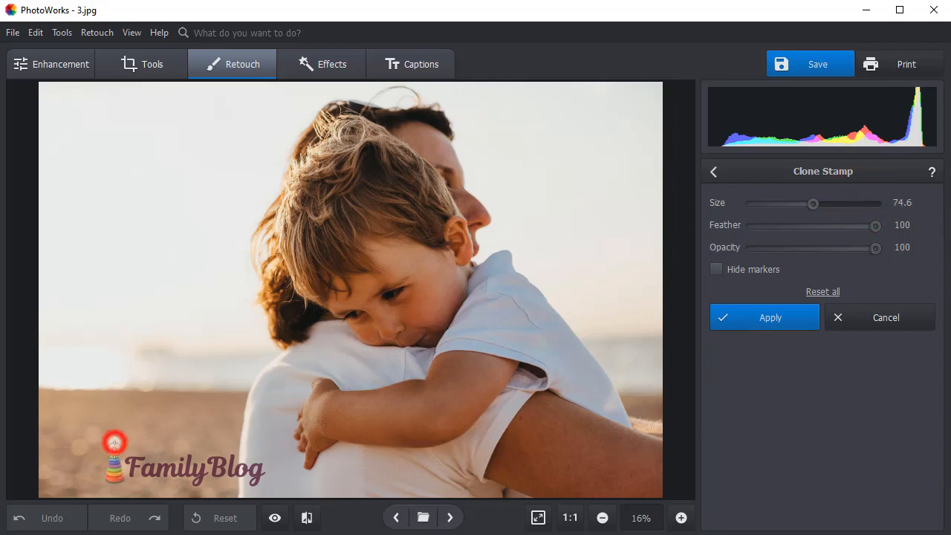
{"action": "left_click", "coordinate": [115, 443]}
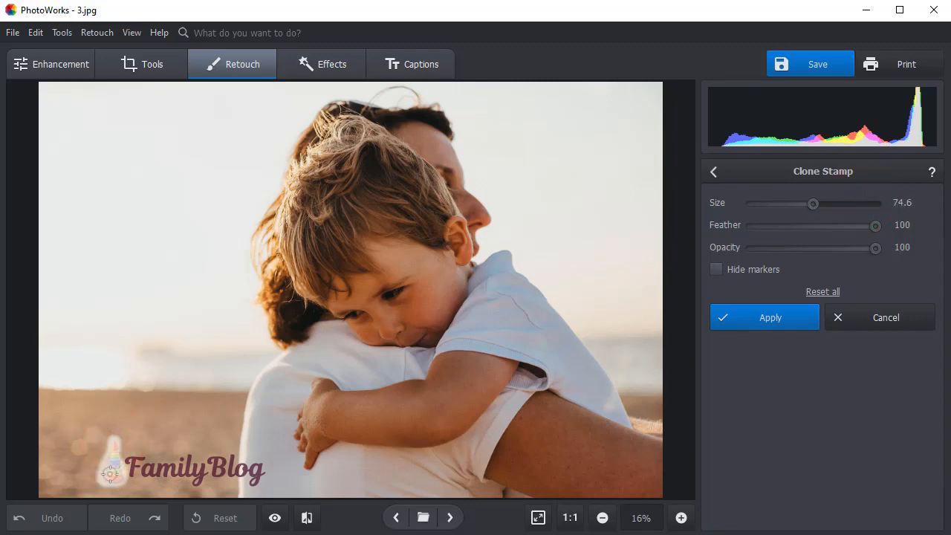